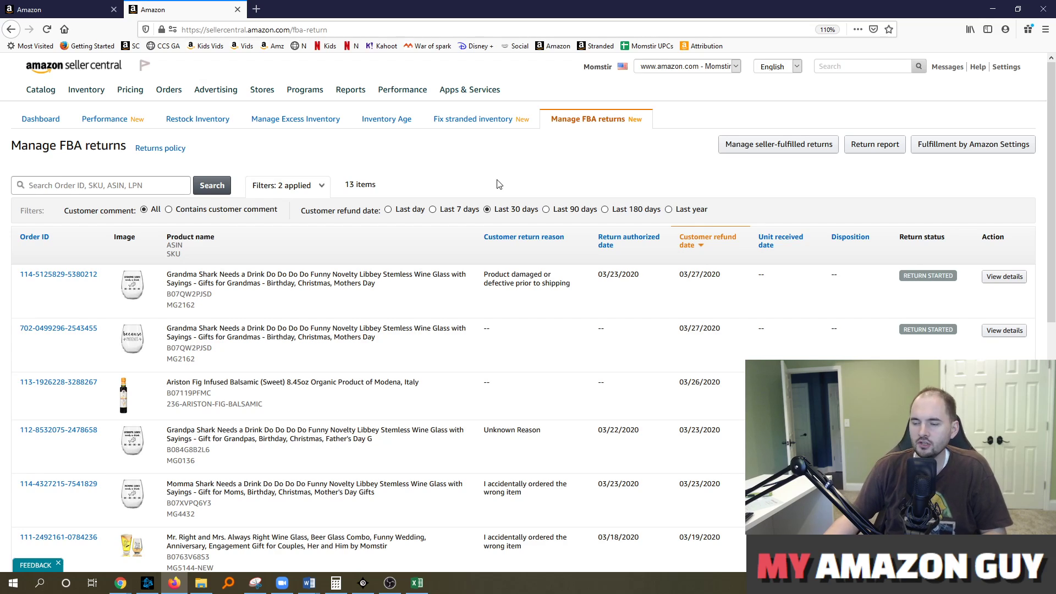
{"action": "mouse_move", "coordinate": [603, 128]}
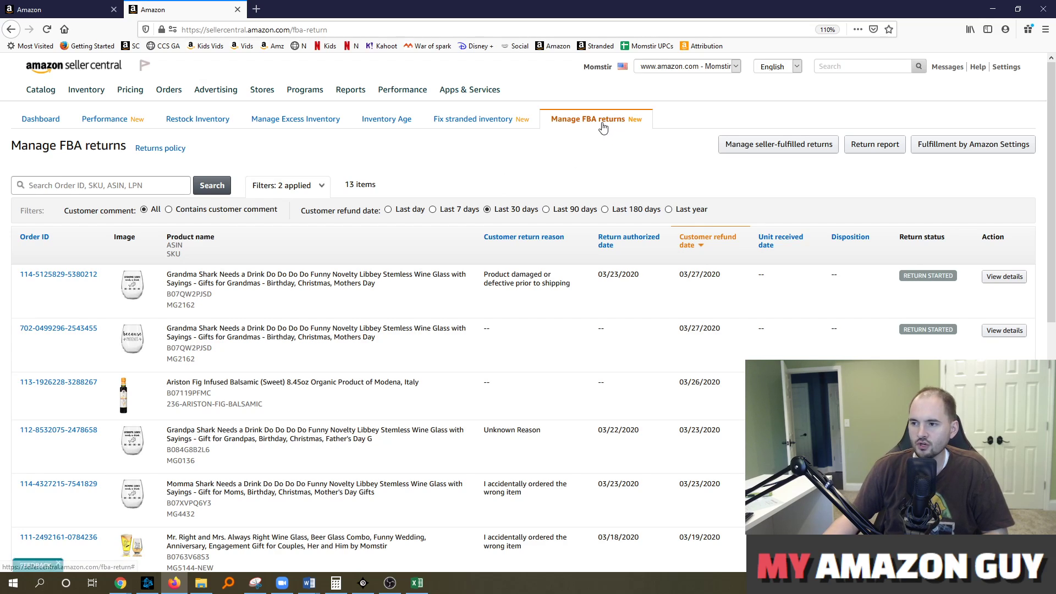
{"action": "mouse_move", "coordinate": [634, 127]}
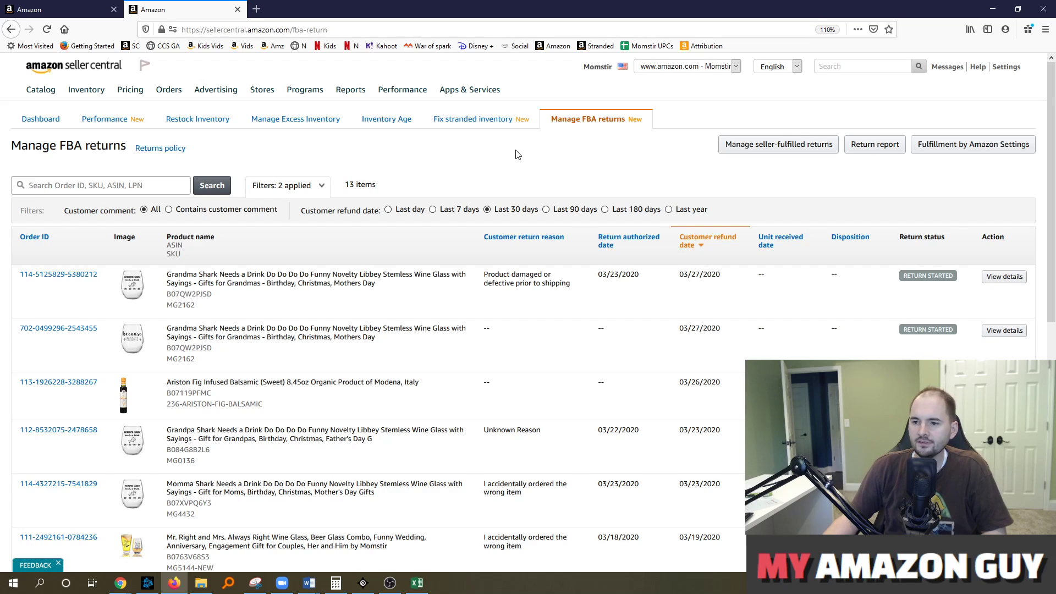
{"action": "mouse_move", "coordinate": [543, 243]}
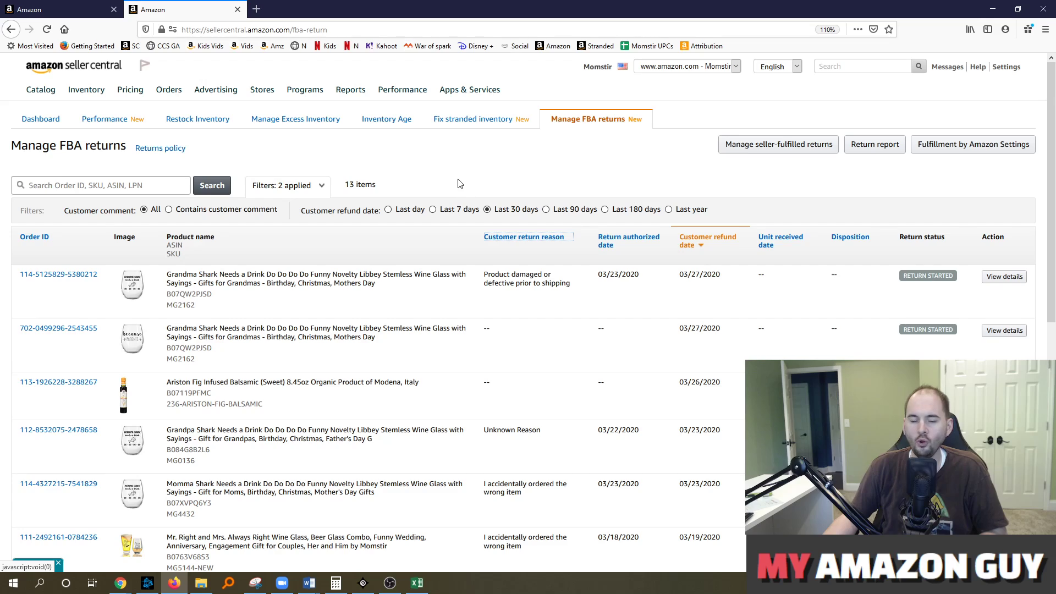
{"action": "mouse_move", "coordinate": [481, 174]}
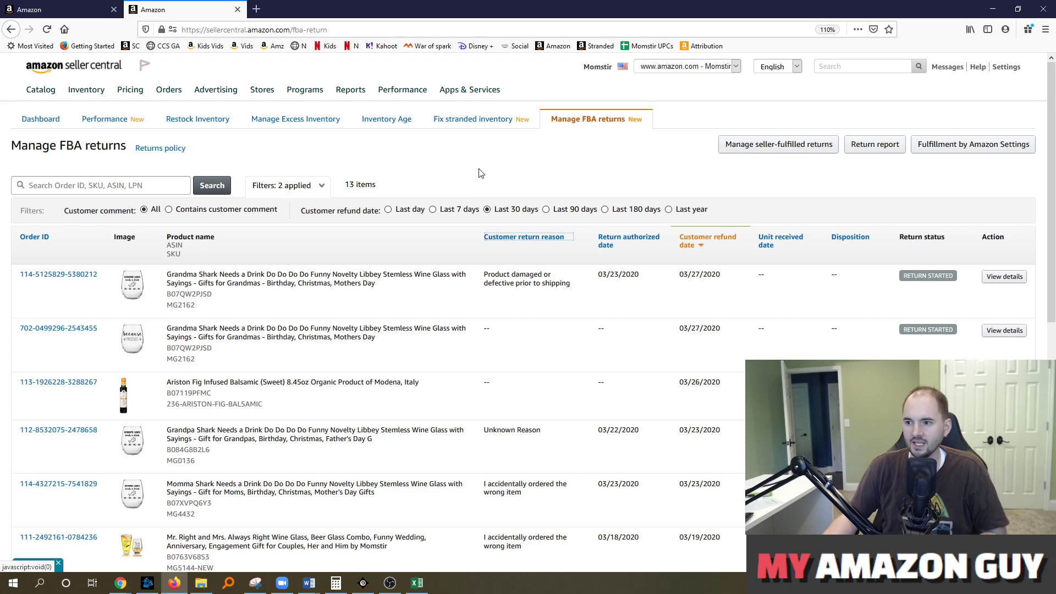
{"action": "mouse_move", "coordinate": [501, 192]}
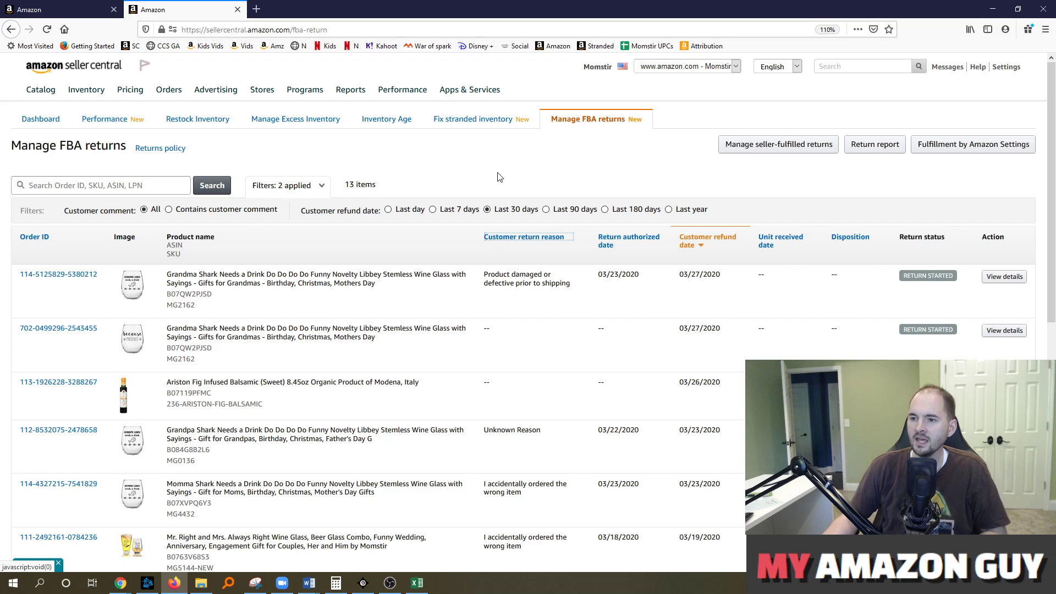
{"action": "mouse_move", "coordinate": [680, 175]}
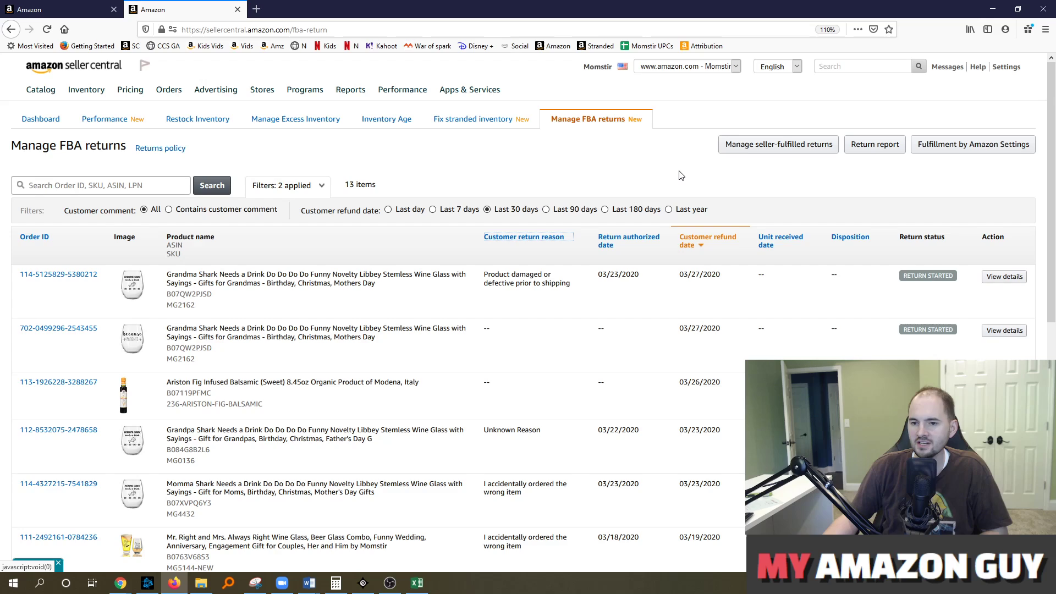
{"action": "mouse_move", "coordinate": [621, 156]}
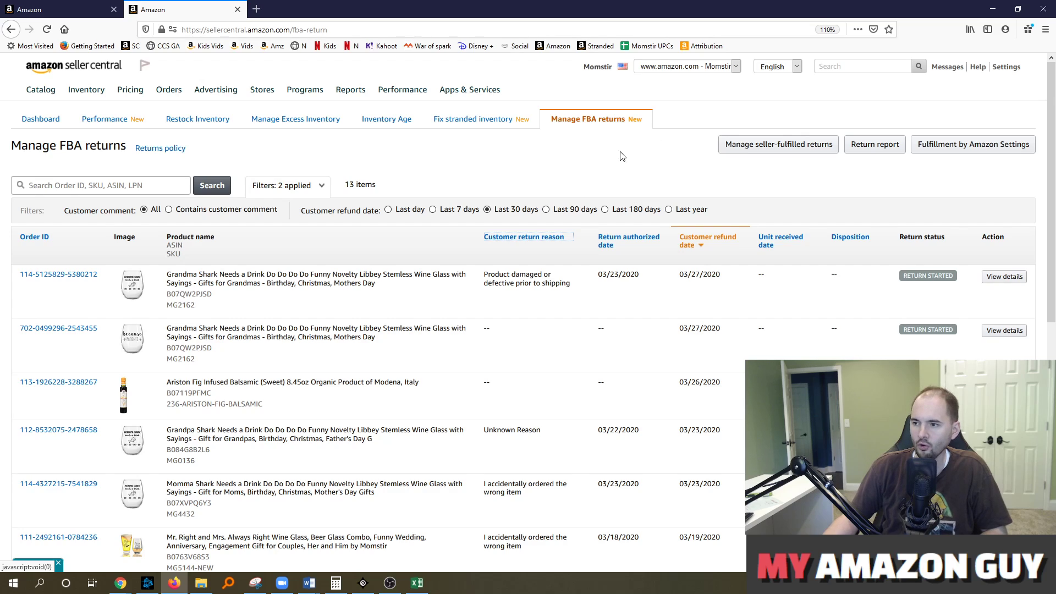
{"action": "mouse_move", "coordinate": [596, 175]}
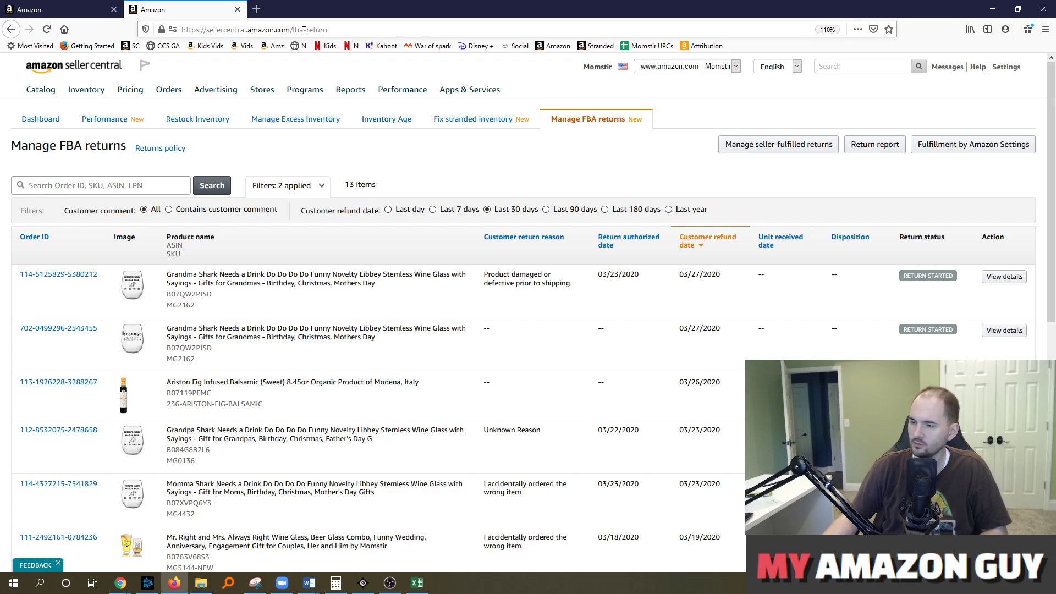
{"action": "mouse_move", "coordinate": [518, 170]}
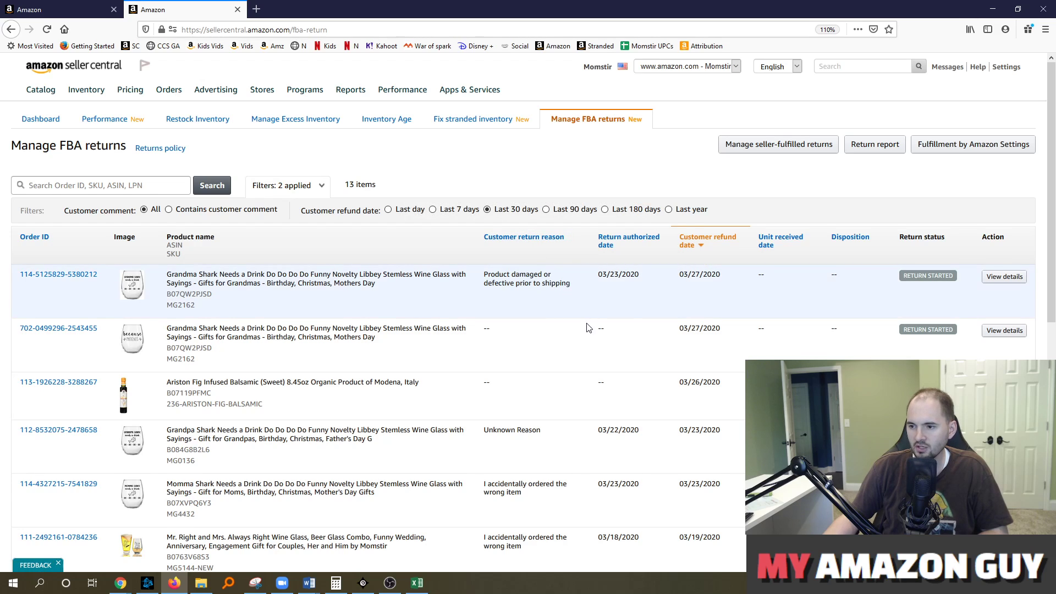
- Review the 'accidentally ordered the wrong item' return reason and Grandma Shark order details, then open a new tab
{"action": "scroll", "scroll_direction": "down", "scroll_amount": 3}
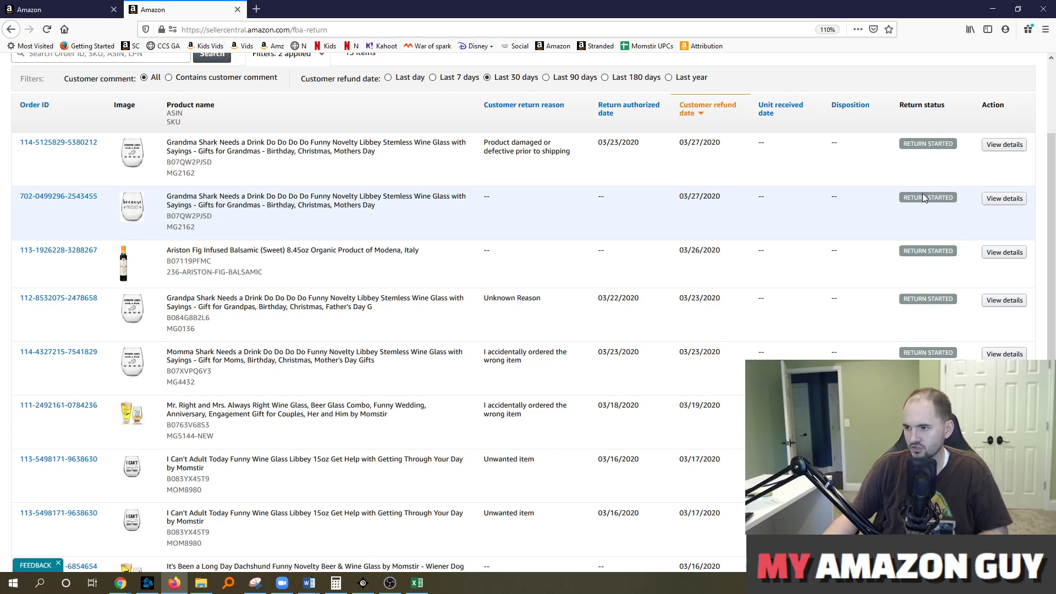
{"action": "double_click", "coordinate": [512, 298]}
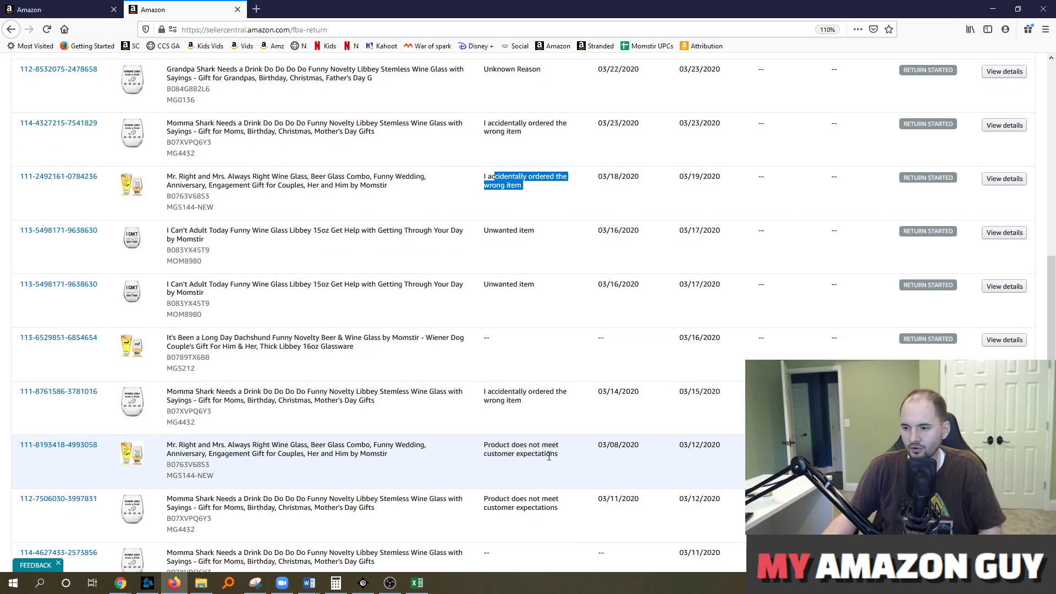
{"action": "scroll", "scroll_direction": "down", "scroll_amount": 3}
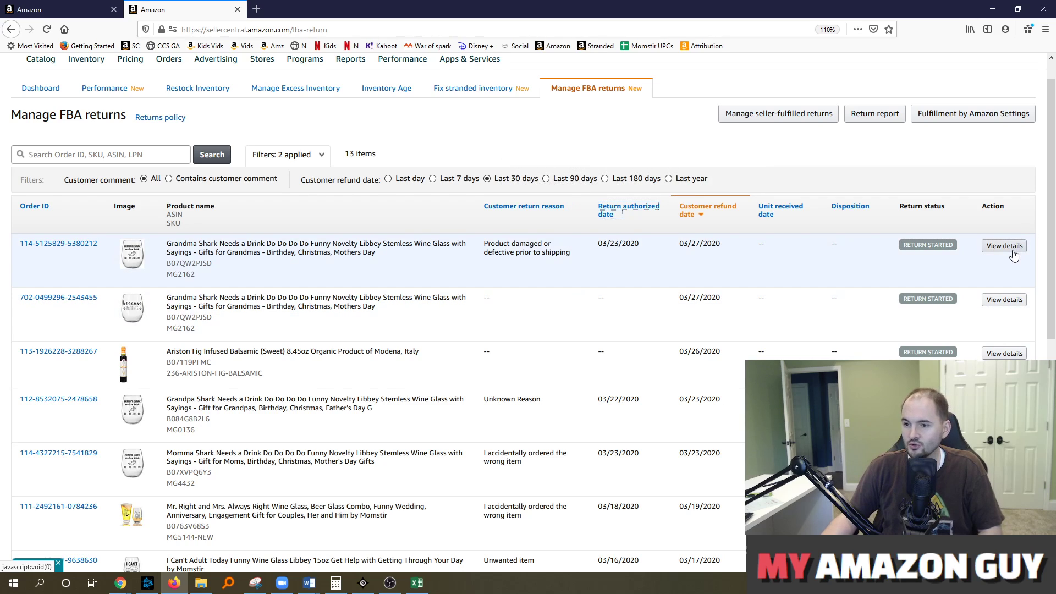
{"action": "left_click", "coordinate": [1004, 246]}
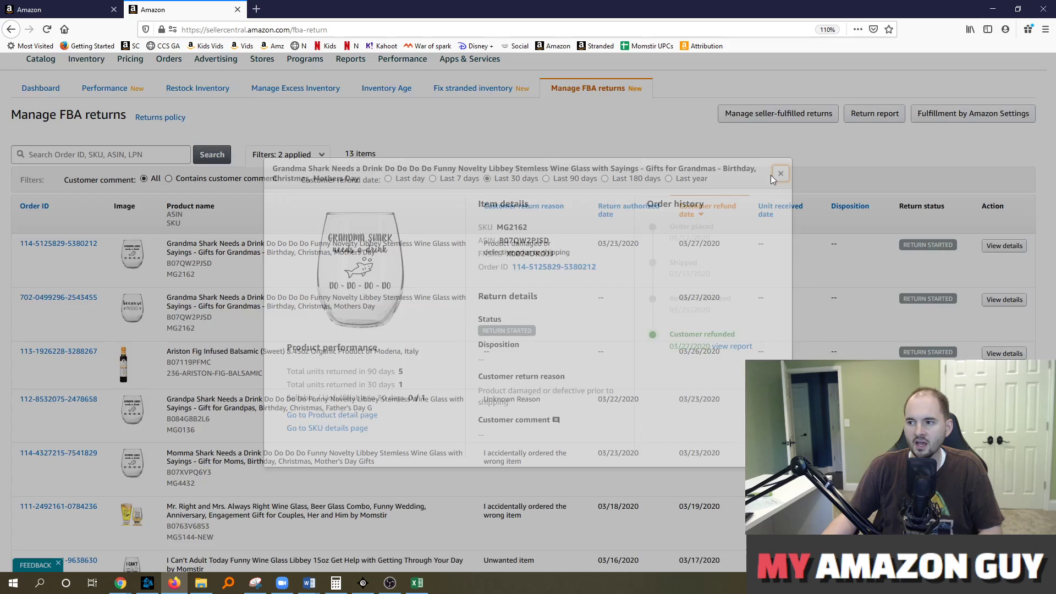
{"action": "left_click", "coordinate": [780, 173]}
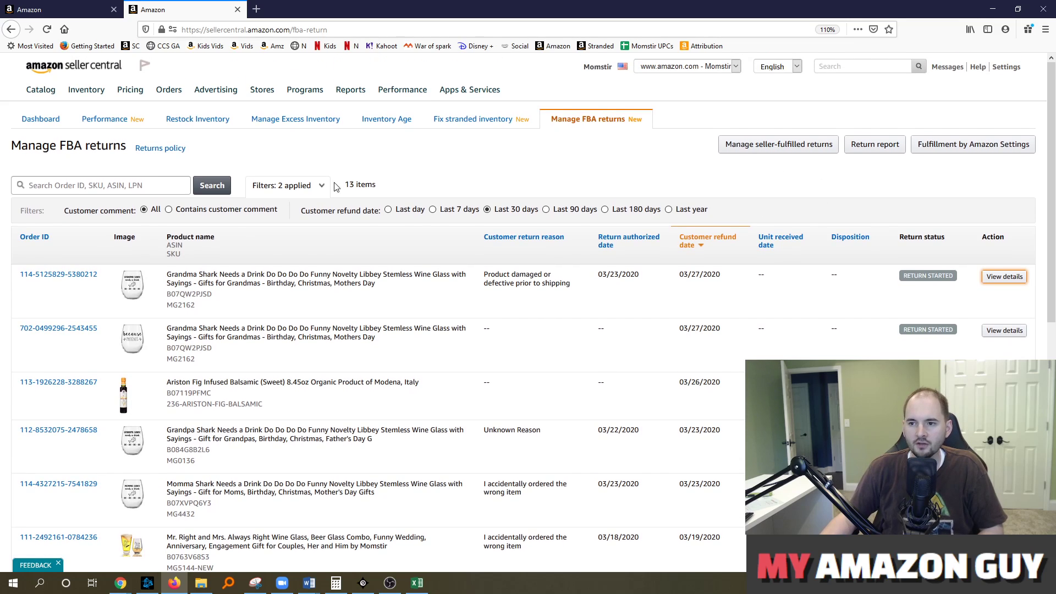
{"action": "left_click", "coordinate": [86, 90]}
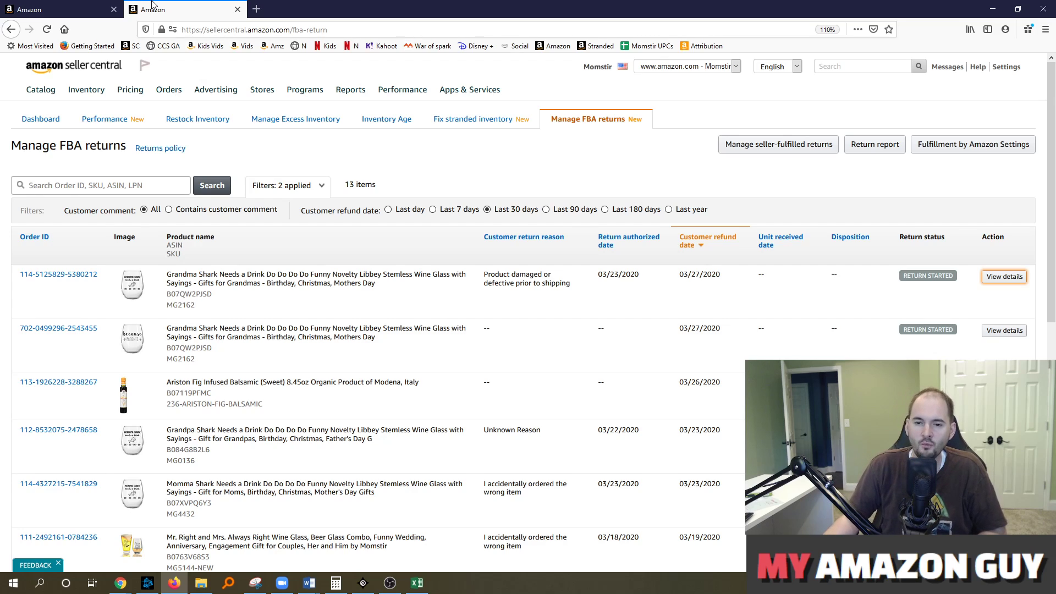
{"action": "mouse_move", "coordinate": [434, 167]}
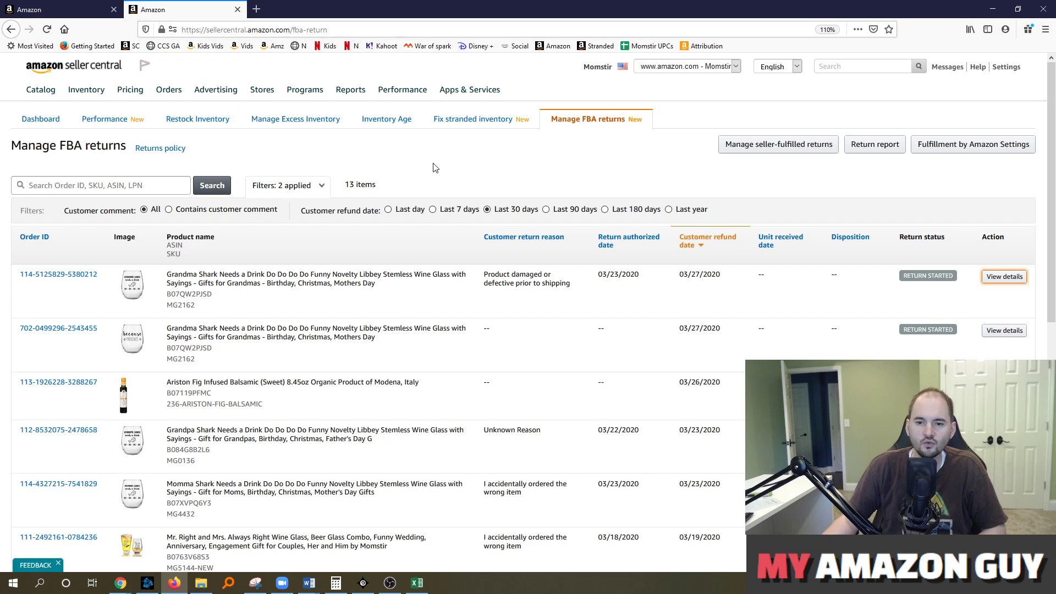
{"action": "mouse_move", "coordinate": [454, 154]}
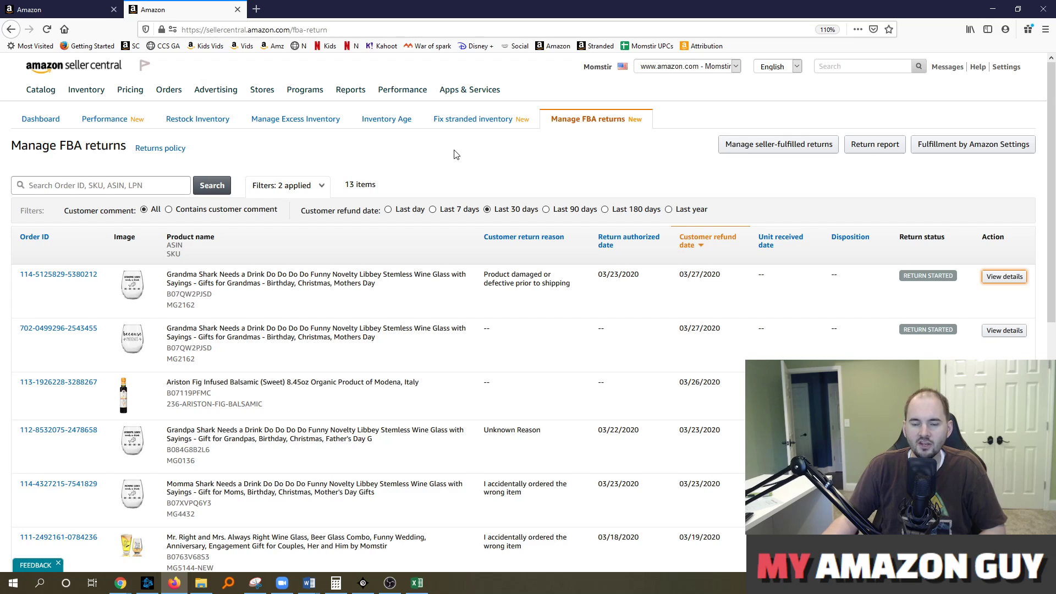
{"action": "mouse_move", "coordinate": [452, 144]}
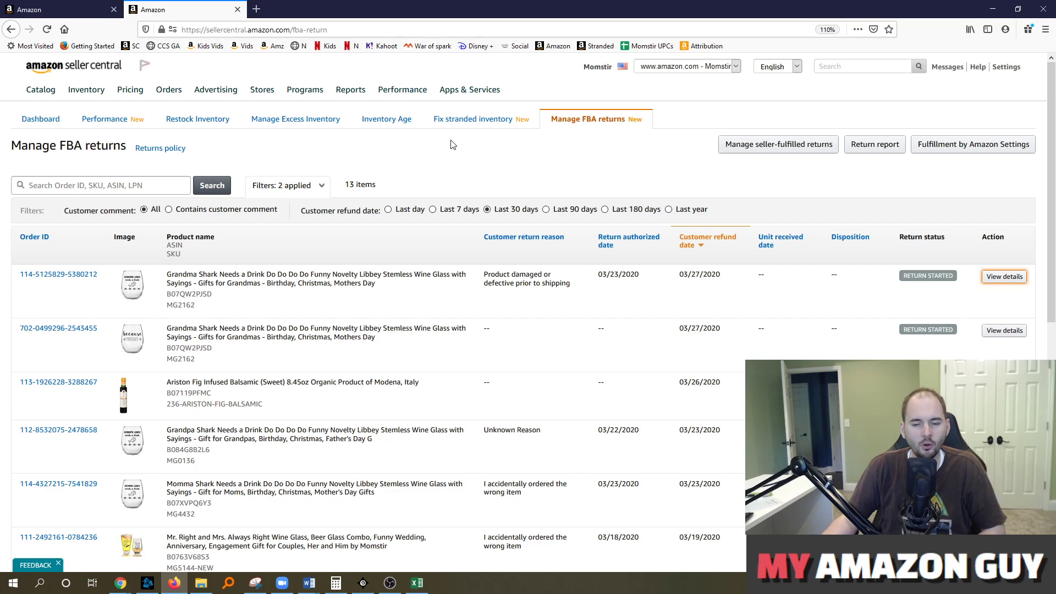
{"action": "mouse_move", "coordinate": [419, 154]}
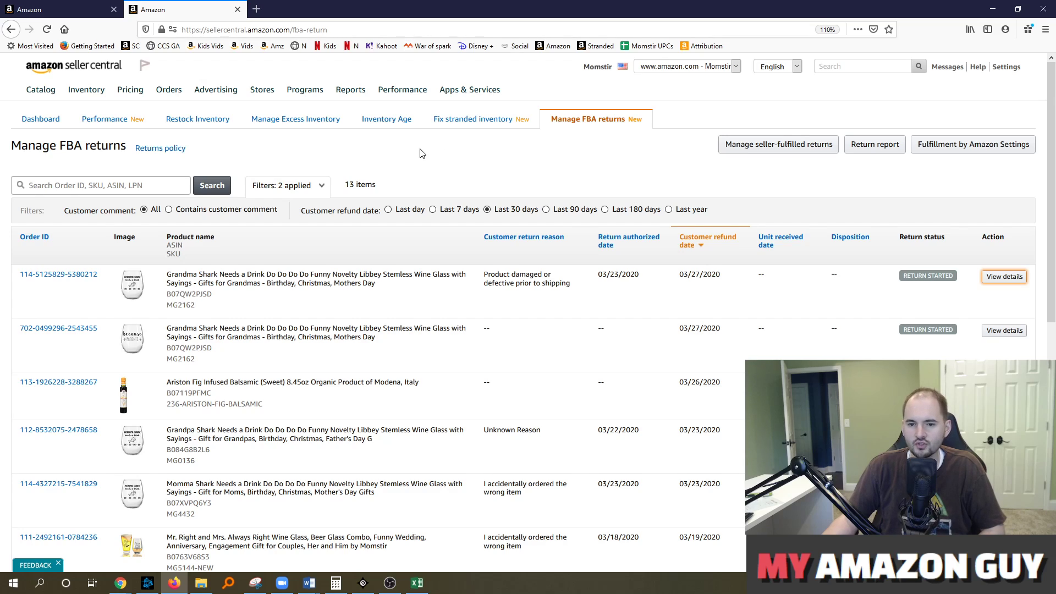
{"action": "mouse_move", "coordinate": [424, 137]}
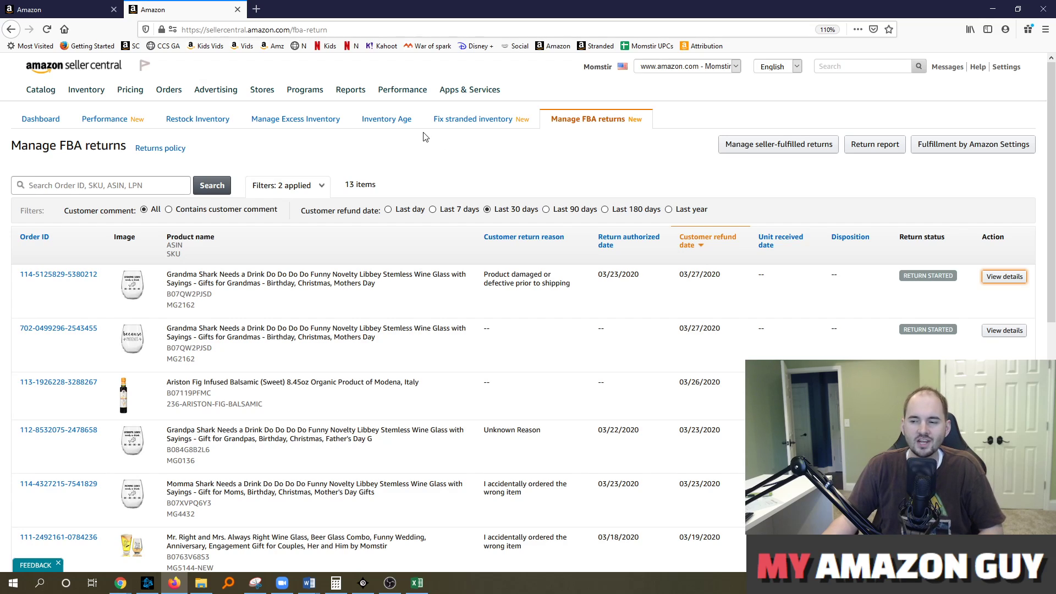
{"action": "mouse_move", "coordinate": [469, 177]}
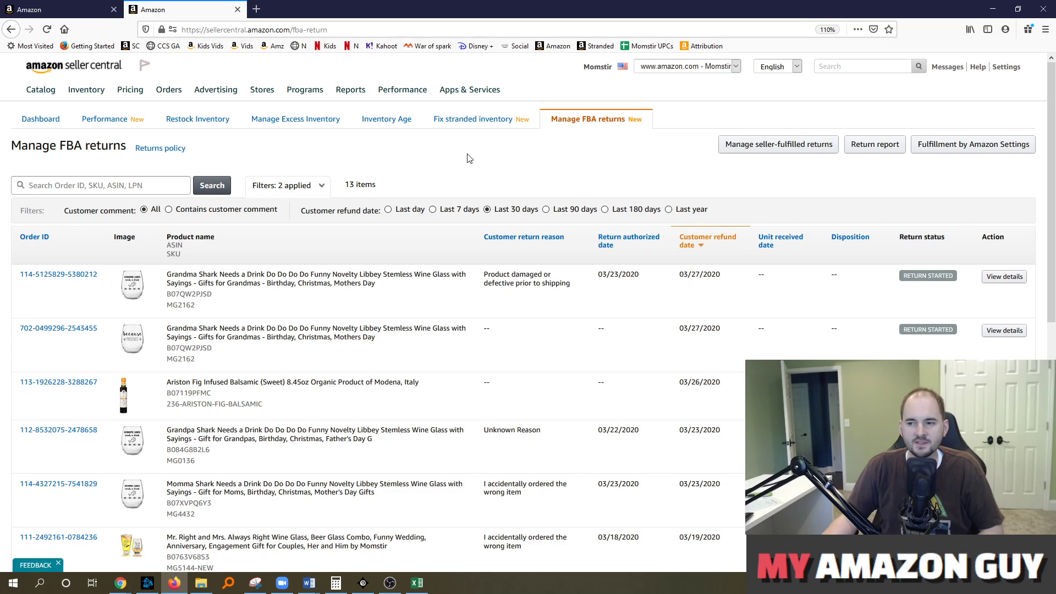
{"action": "mouse_move", "coordinate": [484, 208]}
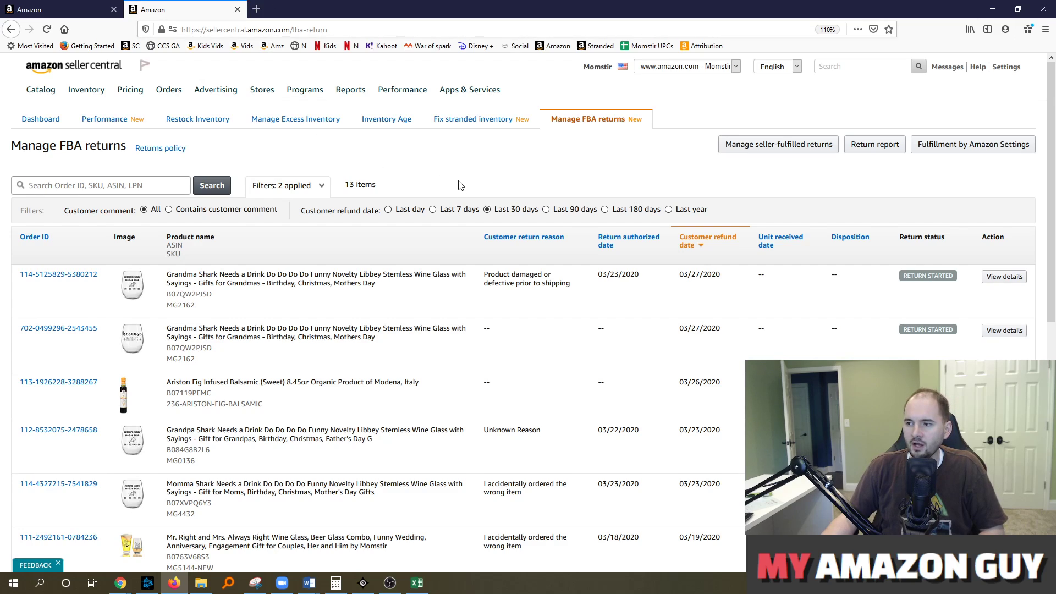
{"action": "mouse_move", "coordinate": [448, 179]}
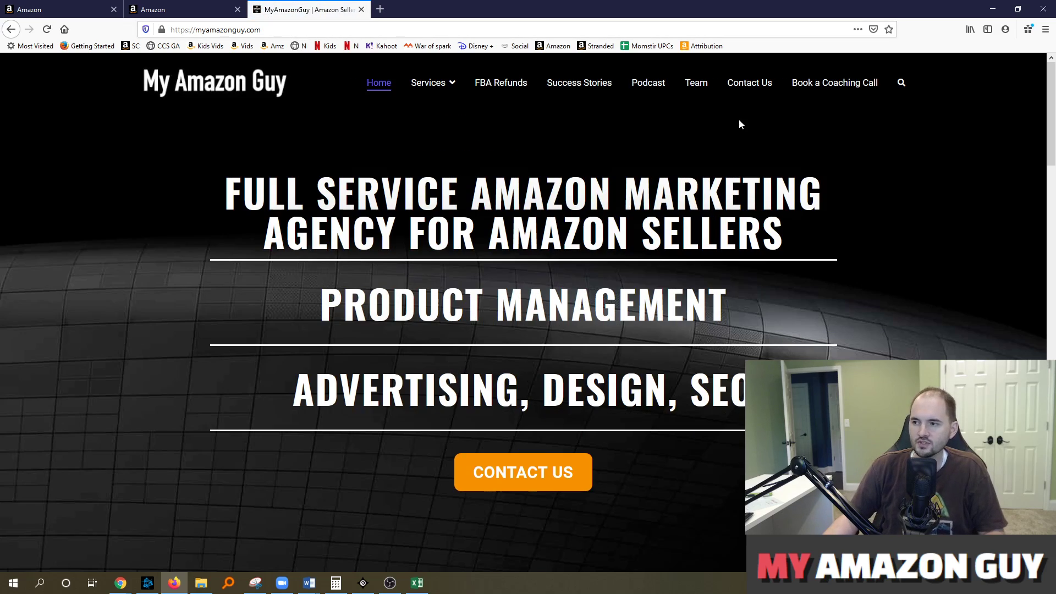
- Go to the Book a Coaching Call page and scroll down to the calendar and testimonials
{"action": "left_click", "coordinate": [834, 82]}
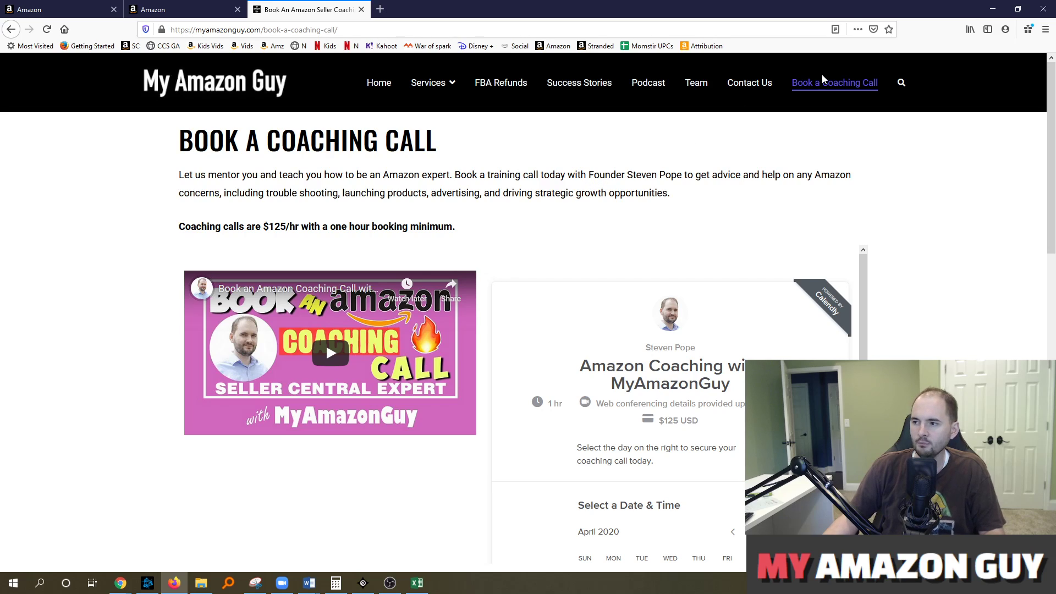
{"action": "scroll", "scroll_direction": "down", "scroll_amount": 3}
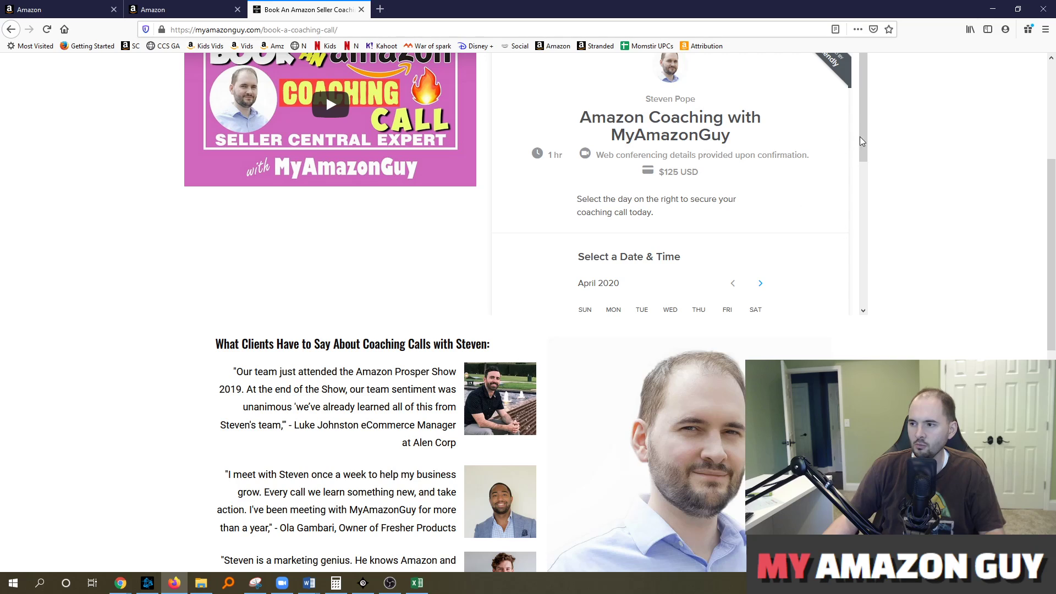